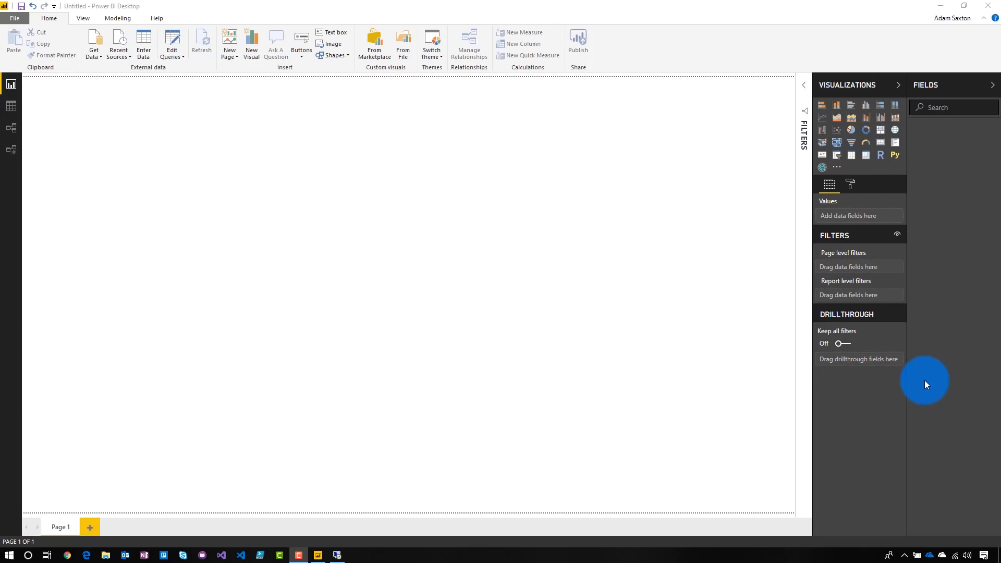
mouse_move(321, 480)
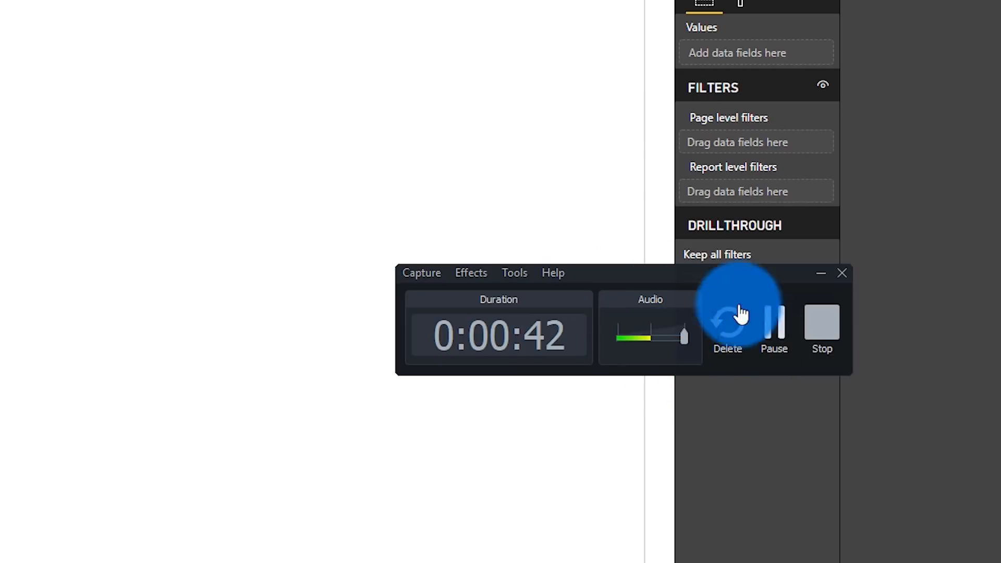
mouse_move(692, 345)
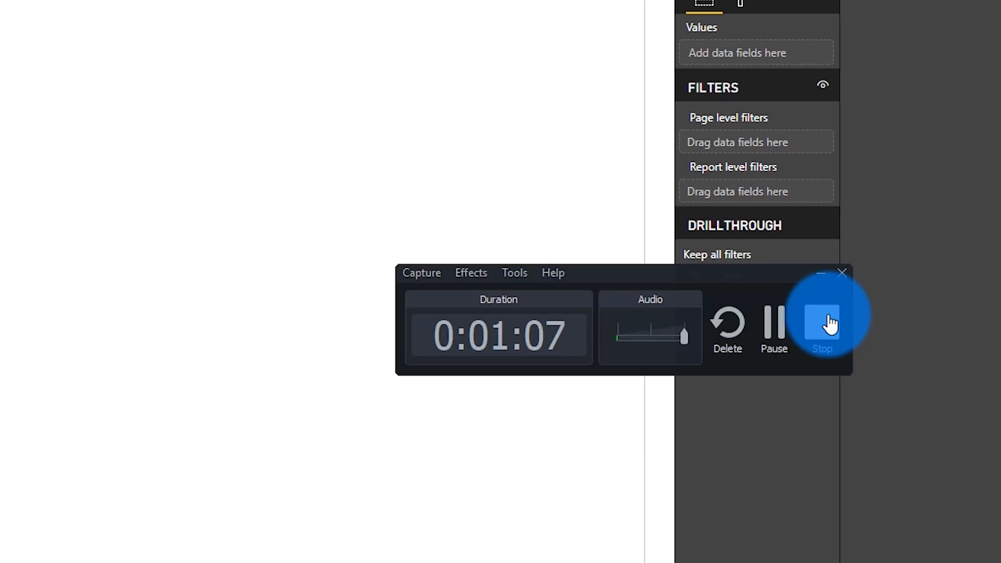
Step: Stop the Power BI screen recording at about one minute seven seconds
left_click(823, 322)
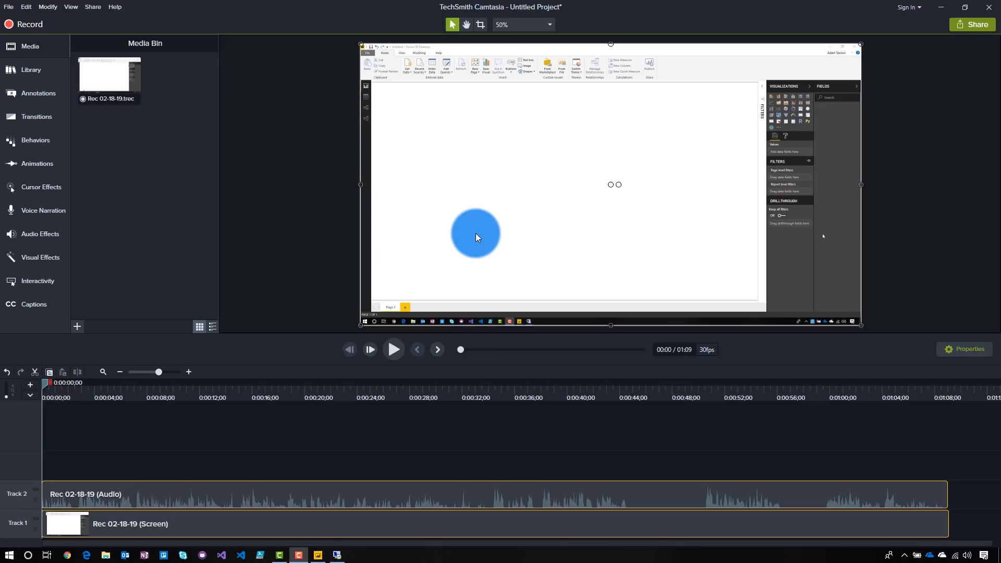
mouse_move(41, 187)
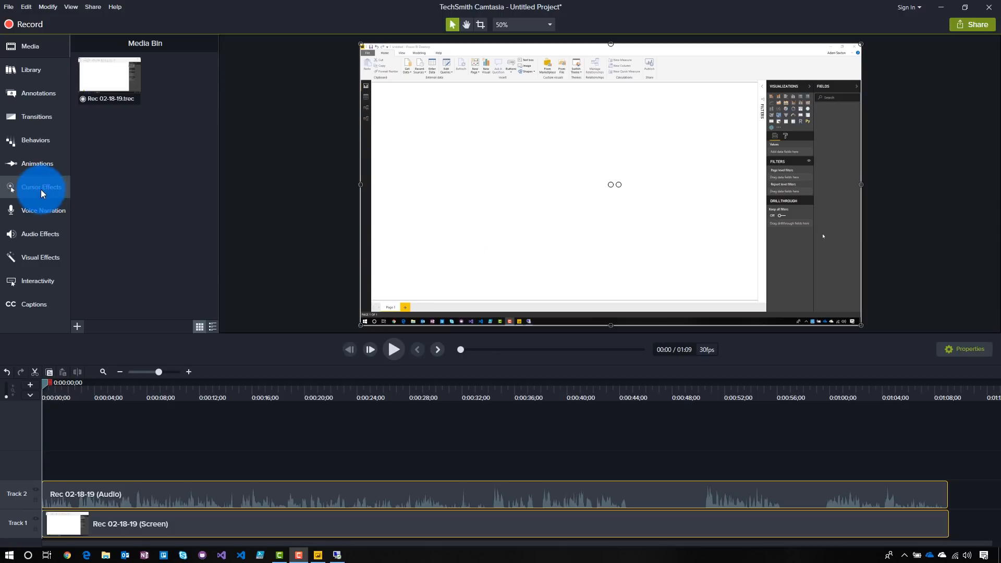
Step: Show the Cursor Effects panel with Cursor Highlight, Magnify and Spotlight options
left_click(40, 186)
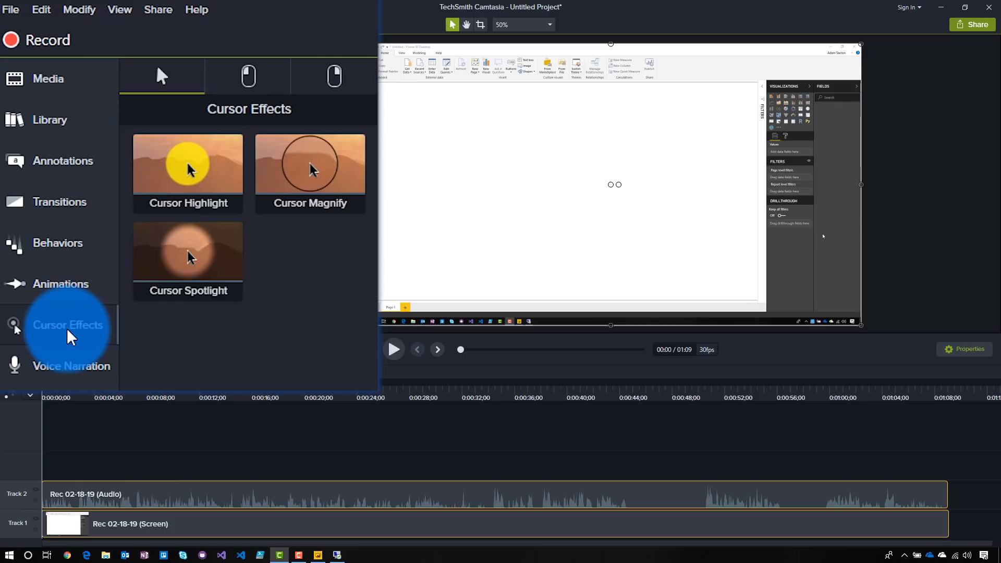
mouse_move(158, 382)
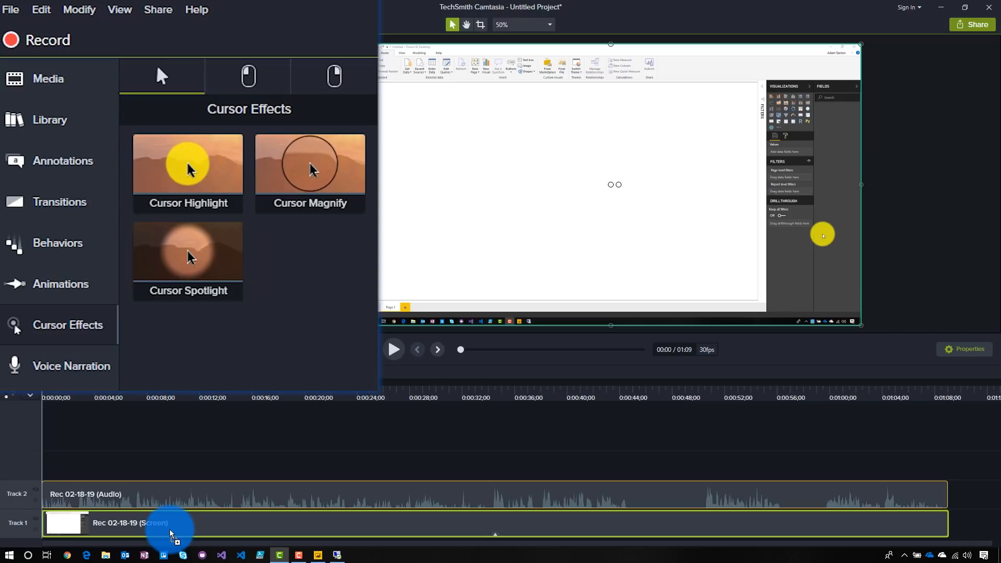
Step: Add Left Click Rings to the screen clip alongside the cursor highlight and show their settings
left_click(248, 76)
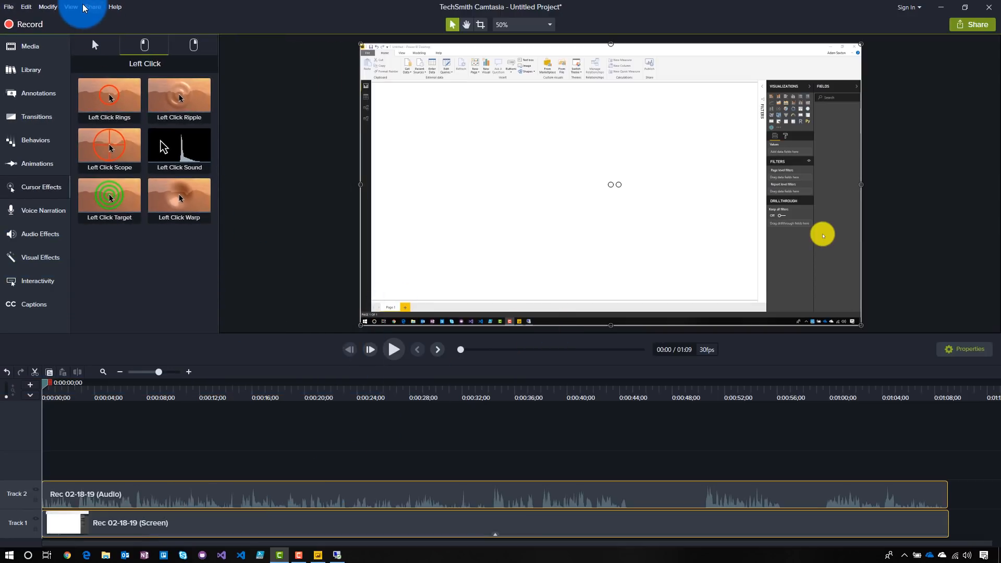
left_click(47, 6)
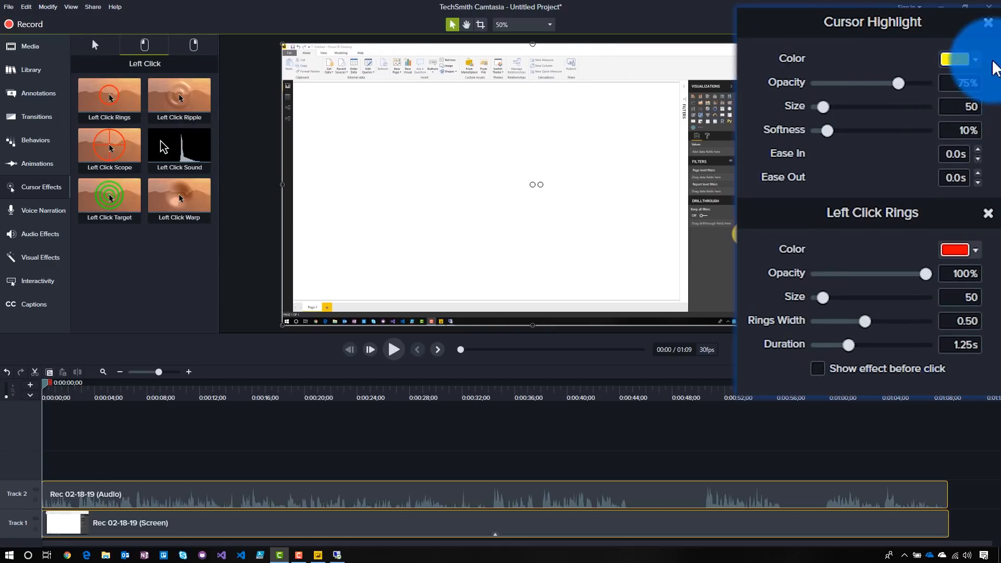
Step: Make the cursor highlight blue and the click rings white, then preview the clip
left_click(953, 58)
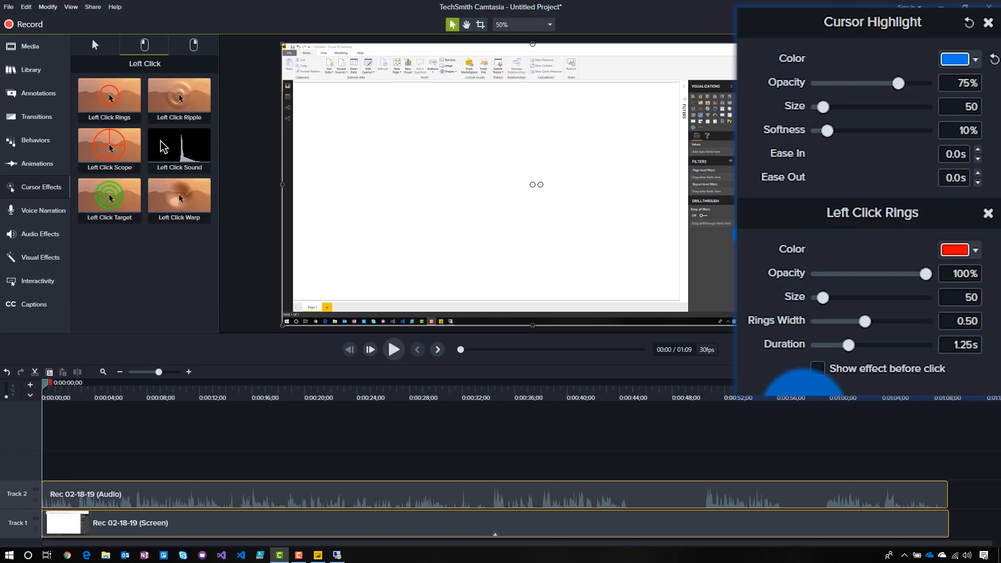
left_click(953, 249)
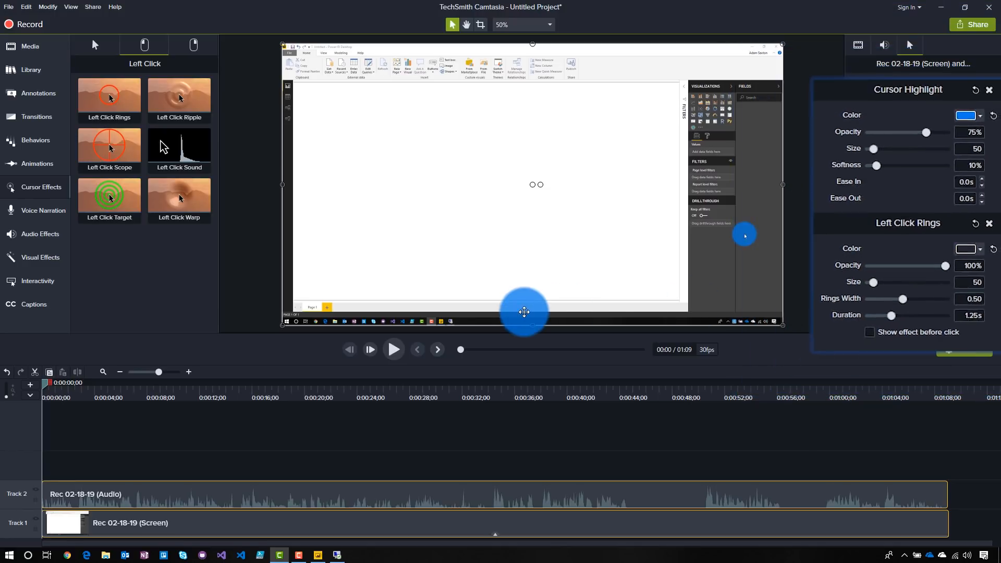
left_click(394, 349)
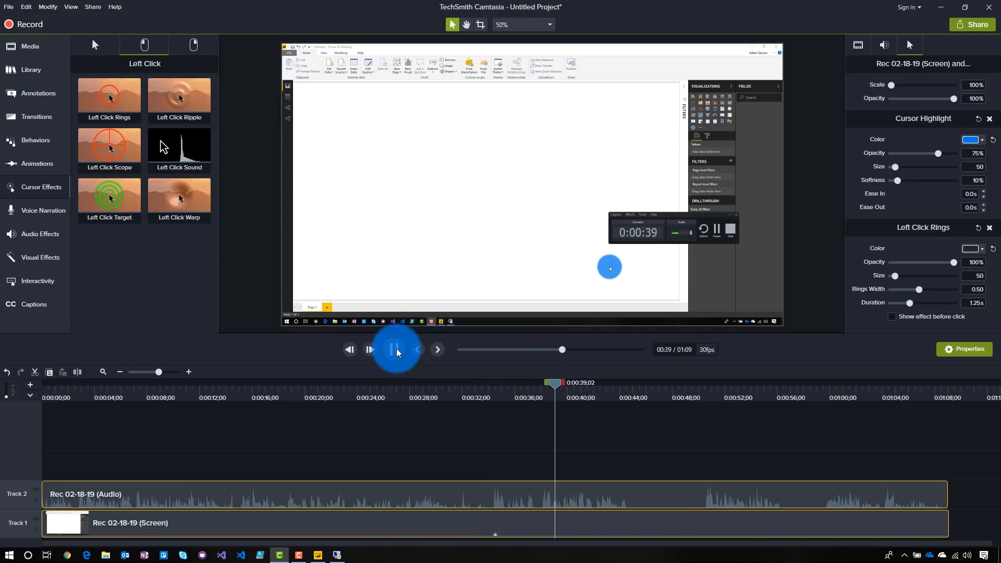
Step: Pause the preview around the 40-second mark showing the blue highlight
left_click(396, 349)
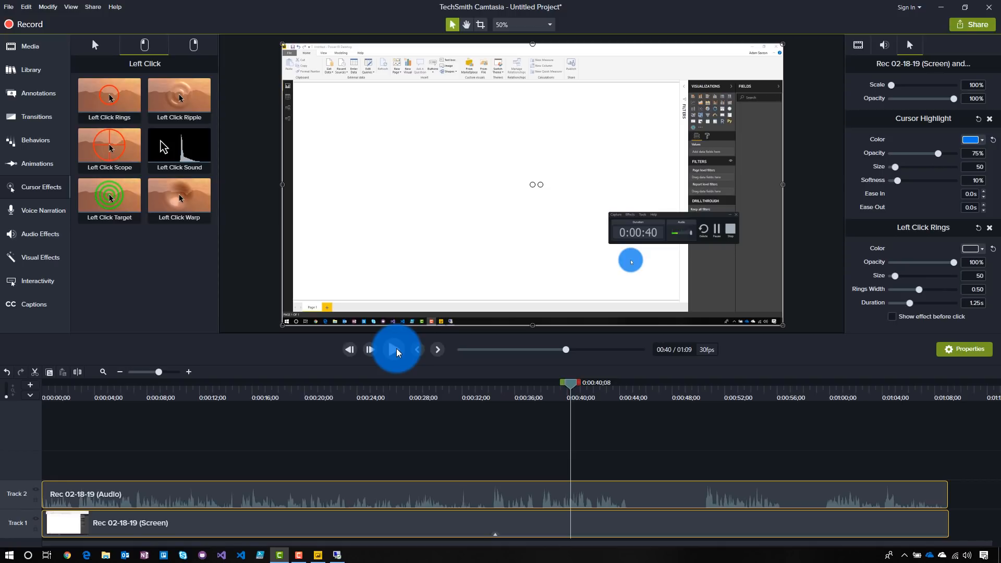
left_click(396, 349)
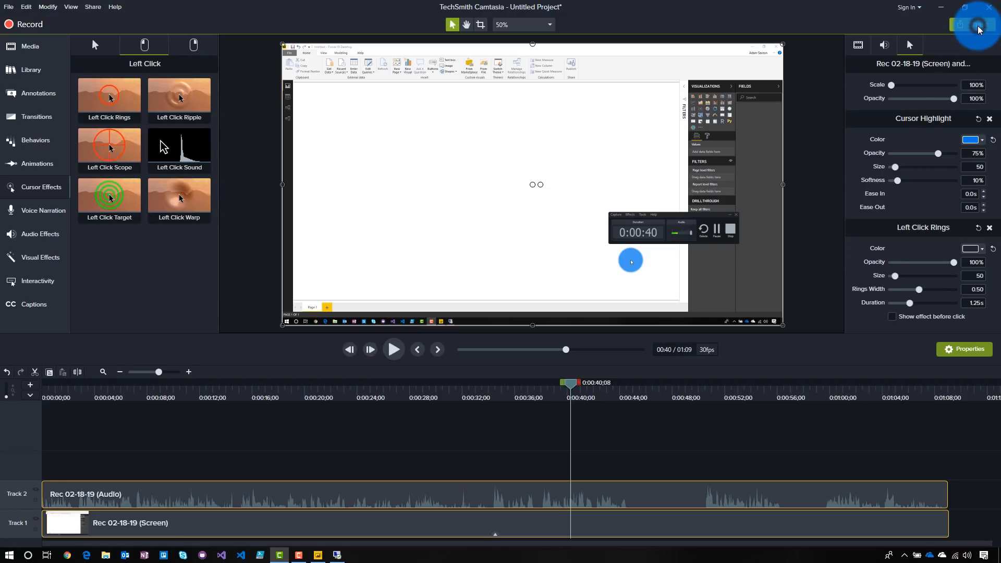
Step: Start producing to a local file with the MP4 only (up to 1080p) preset at 1920 × 1080
left_click(972, 24)
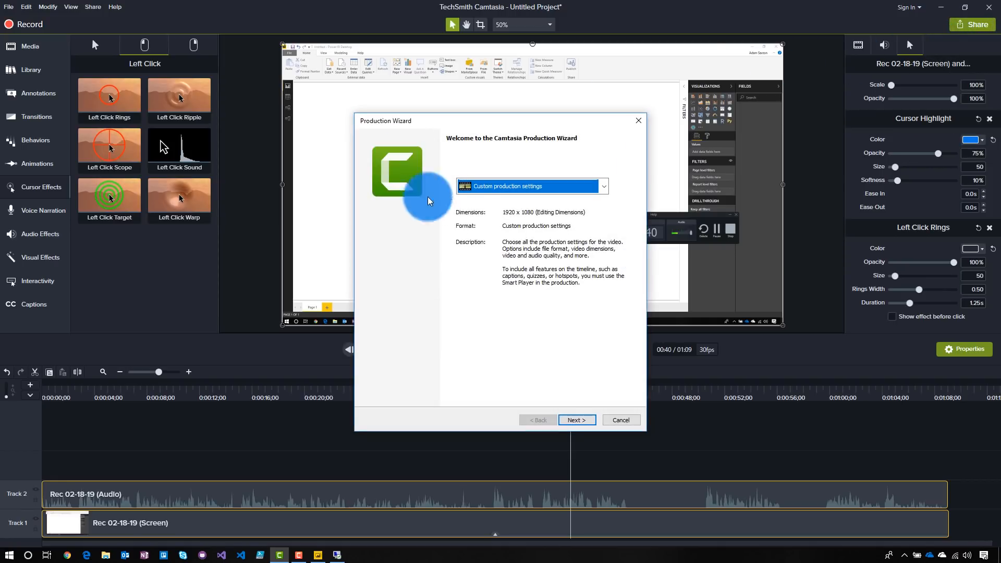
left_click(601, 186)
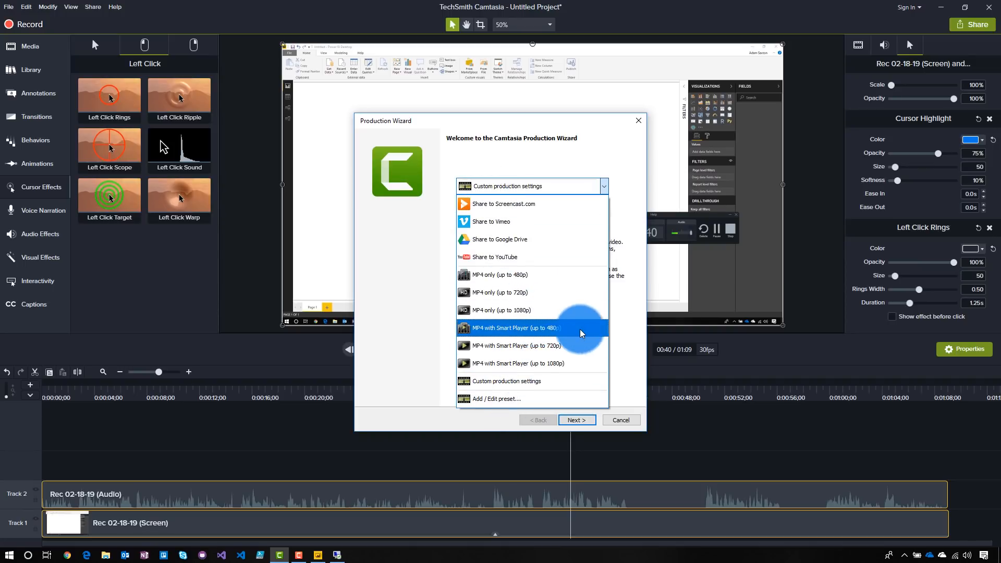
mouse_move(562, 363)
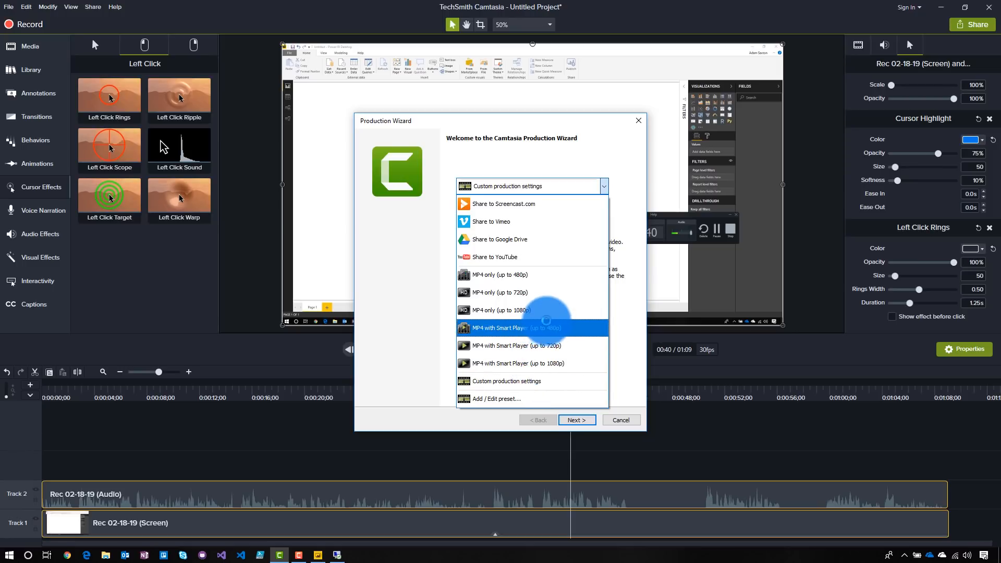
left_click(500, 309)
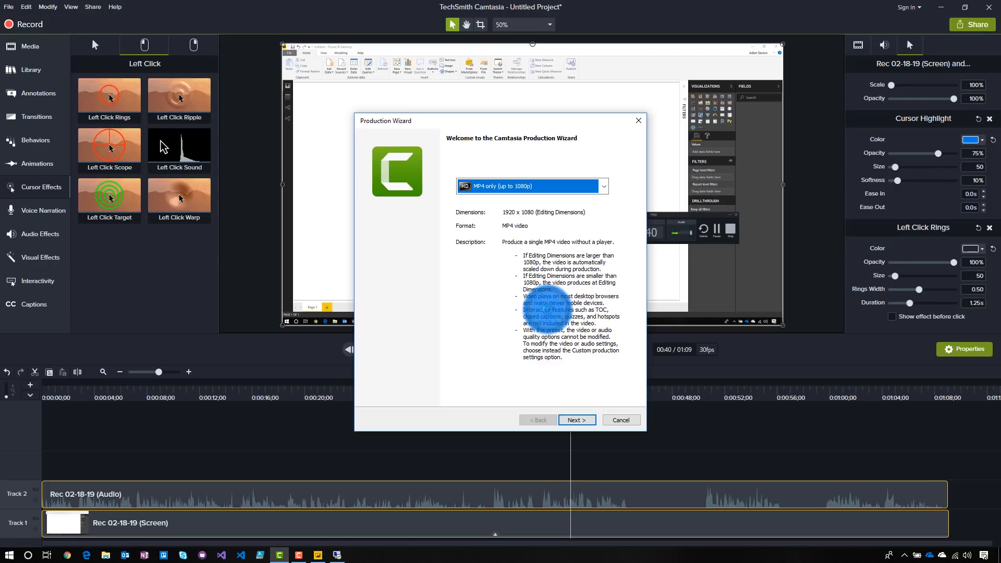